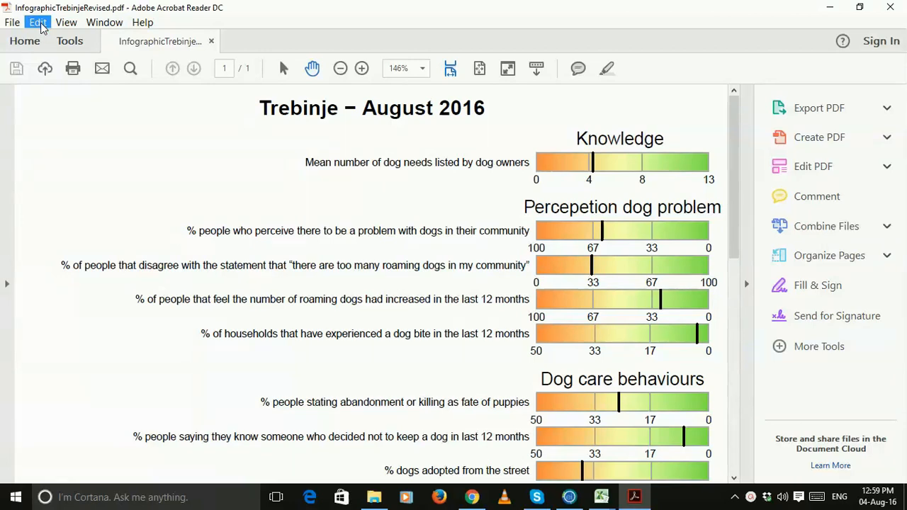
Step: Reveal the Edit commands where Take a Snapshot lives
left_click(37, 23)
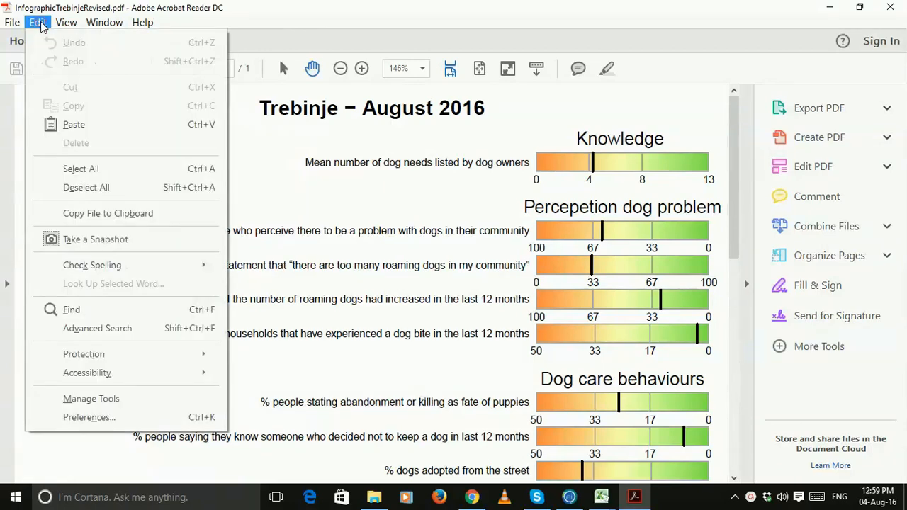
mouse_move(95, 238)
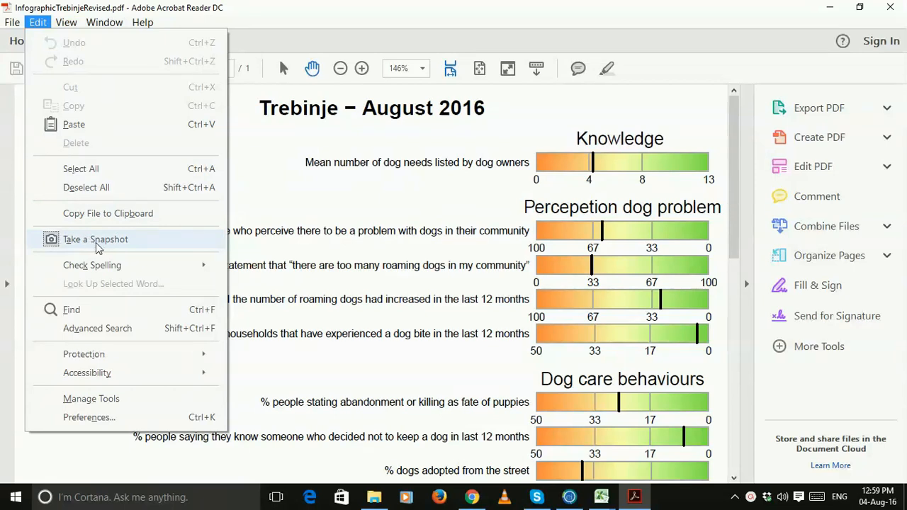
mouse_move(96, 238)
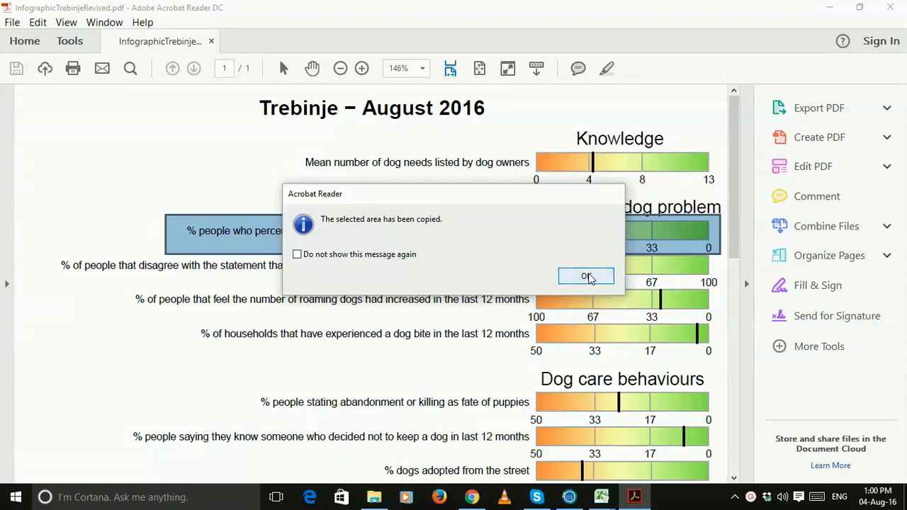
Step: Confirm the copied snapshot of the dog-problem perception bar and move on from the PDF
left_click(587, 275)
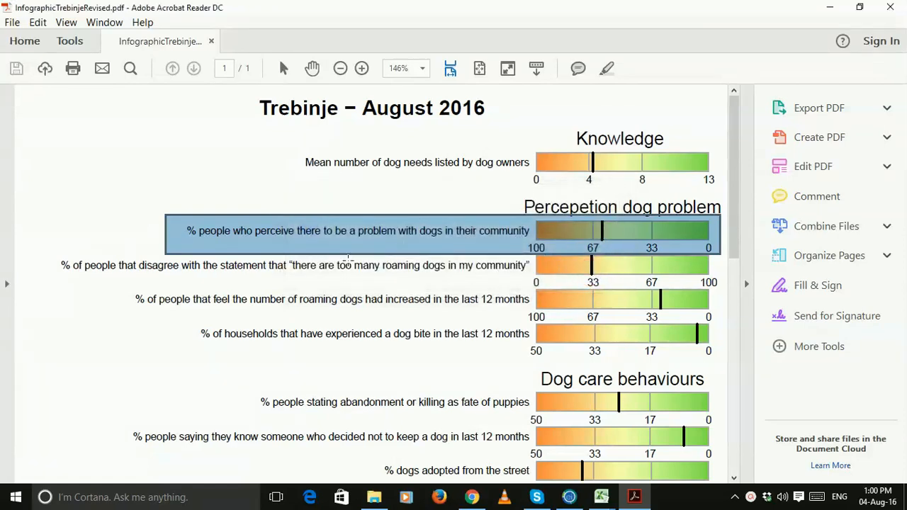
left_click(16, 496)
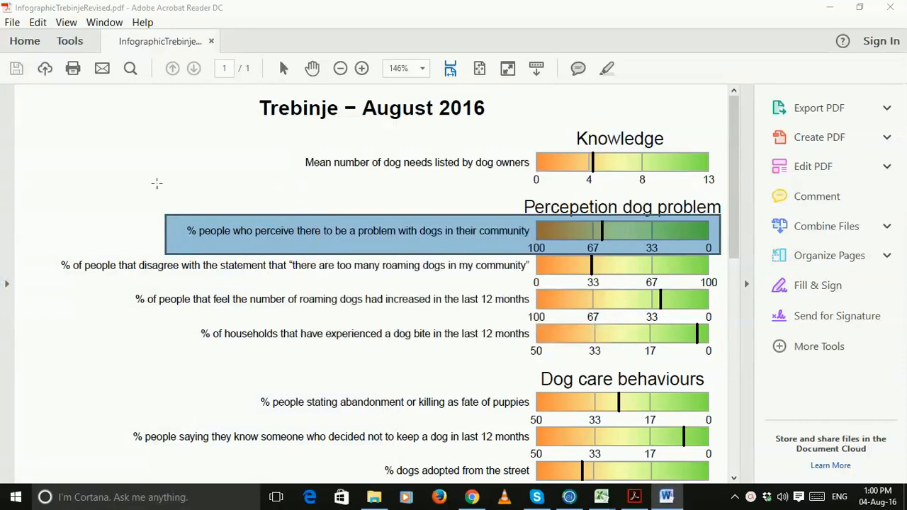
left_click(666, 495)
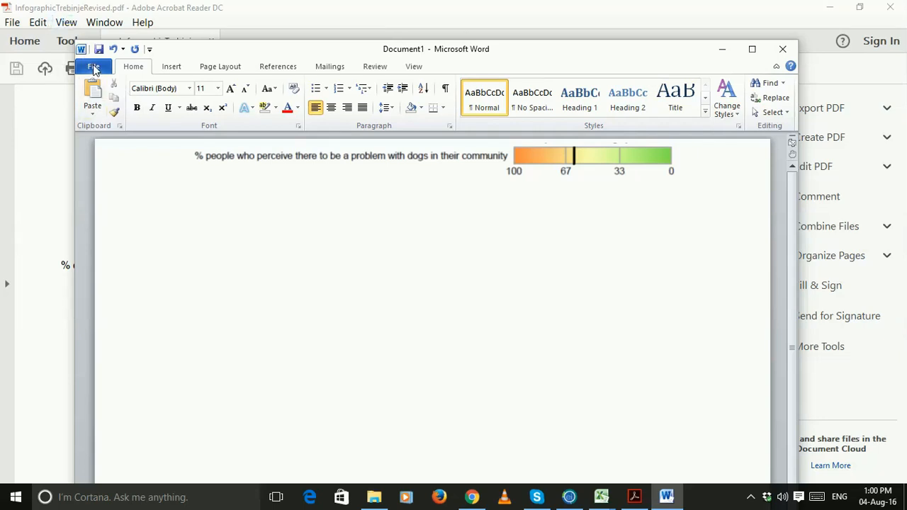
Step: Paste a second copy of the indicator bar below the first in the Word document
left_click(170, 66)
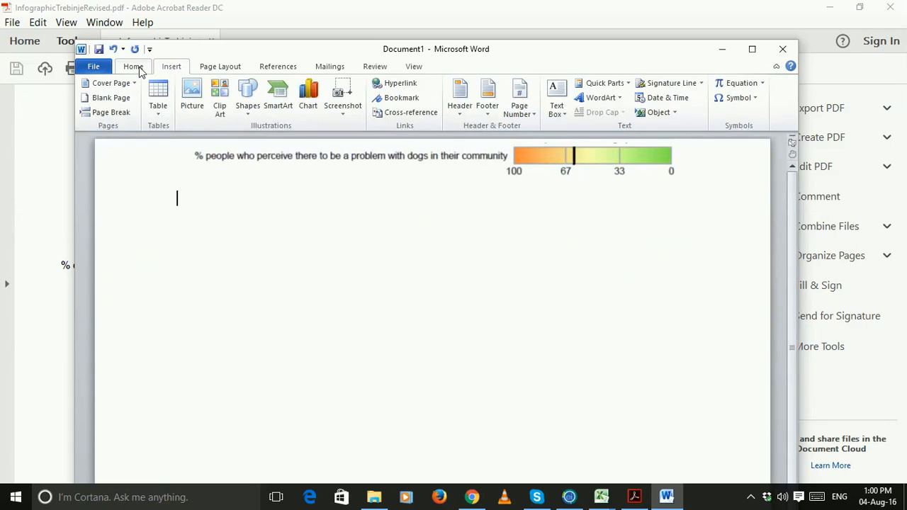
left_click(133, 67)
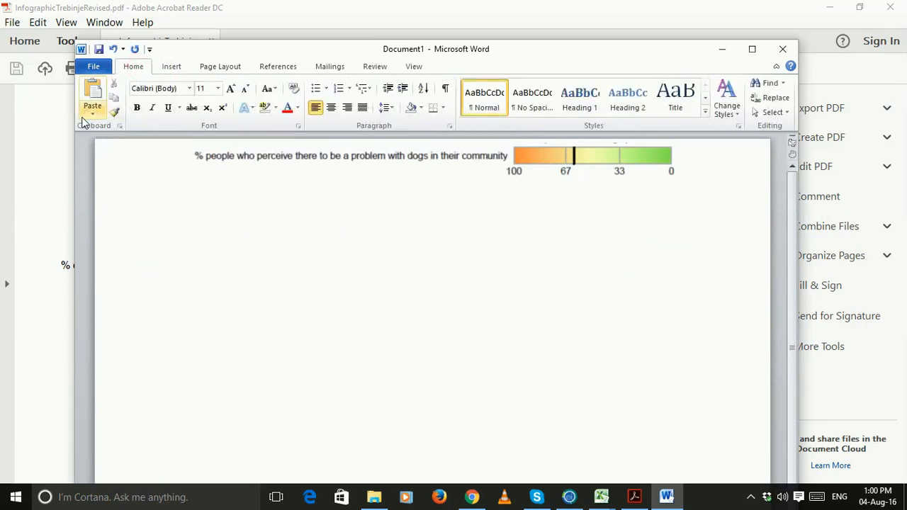
left_click(92, 97)
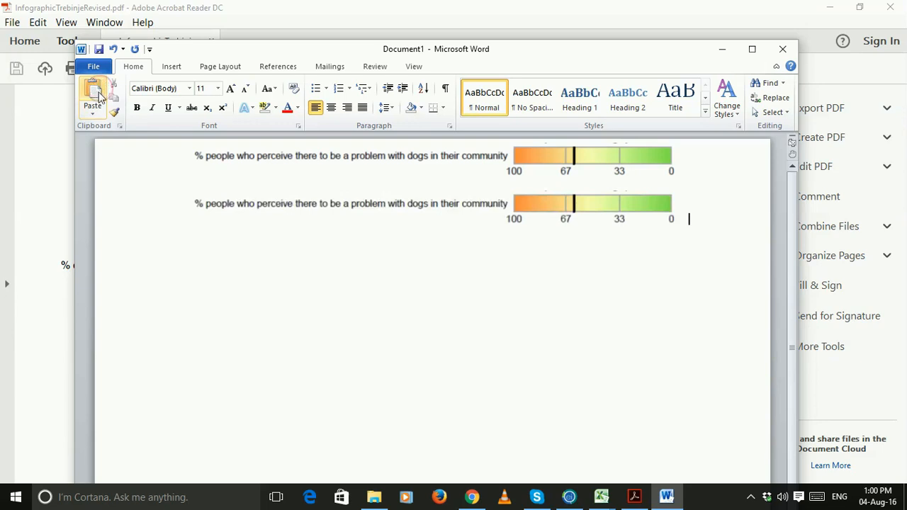
mouse_move(612, 218)
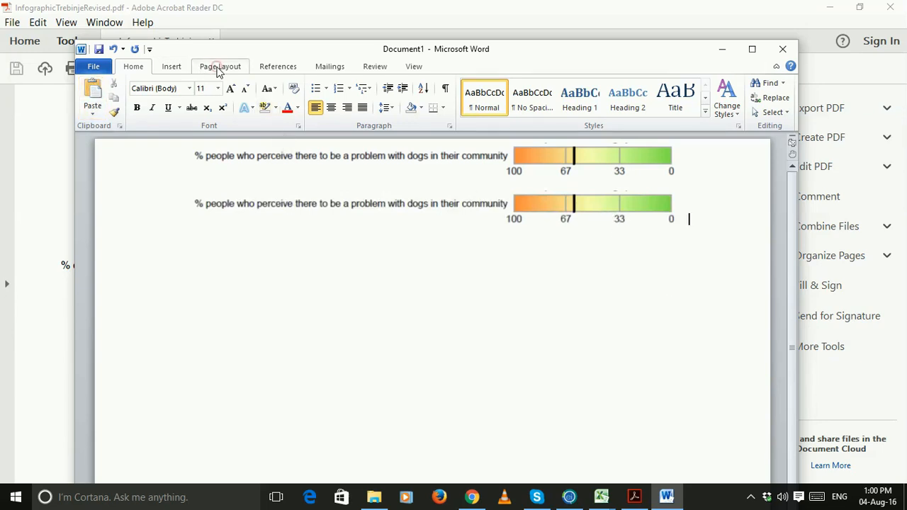
Step: Bring up the page orientation choices from Page Layout
left_click(221, 67)
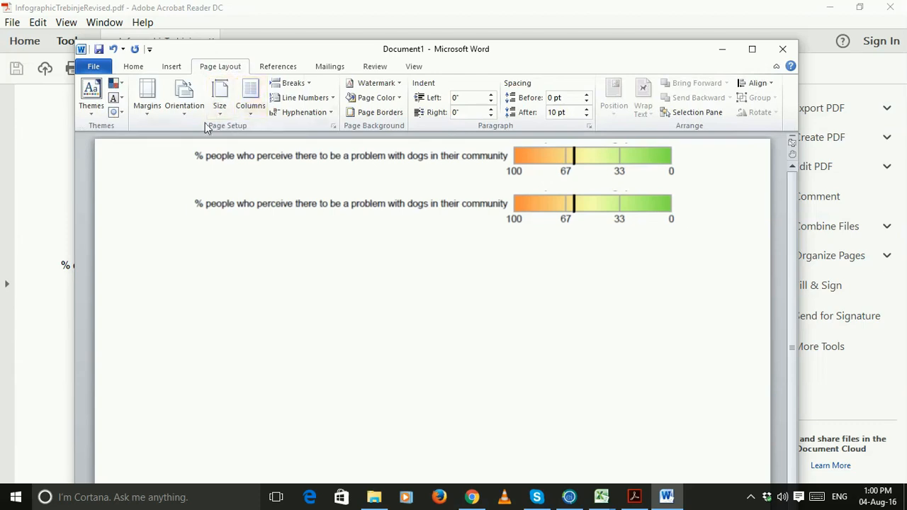
left_click(185, 96)
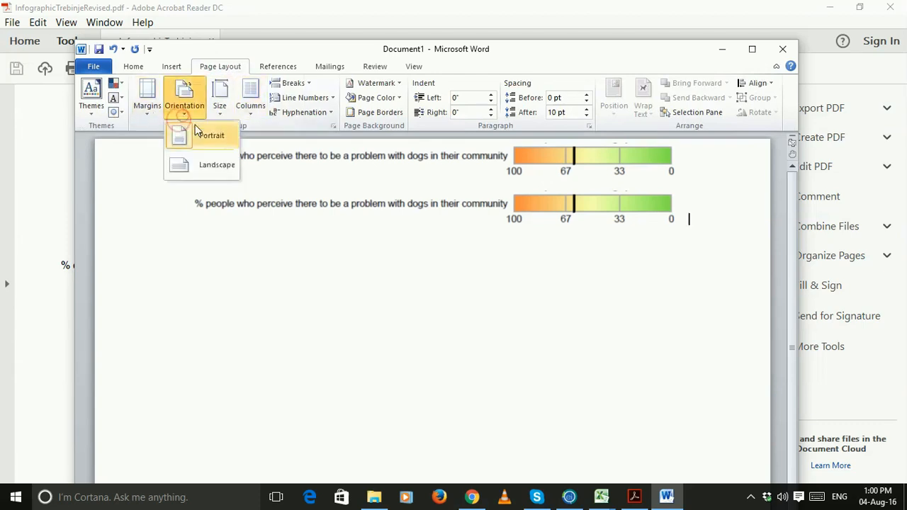